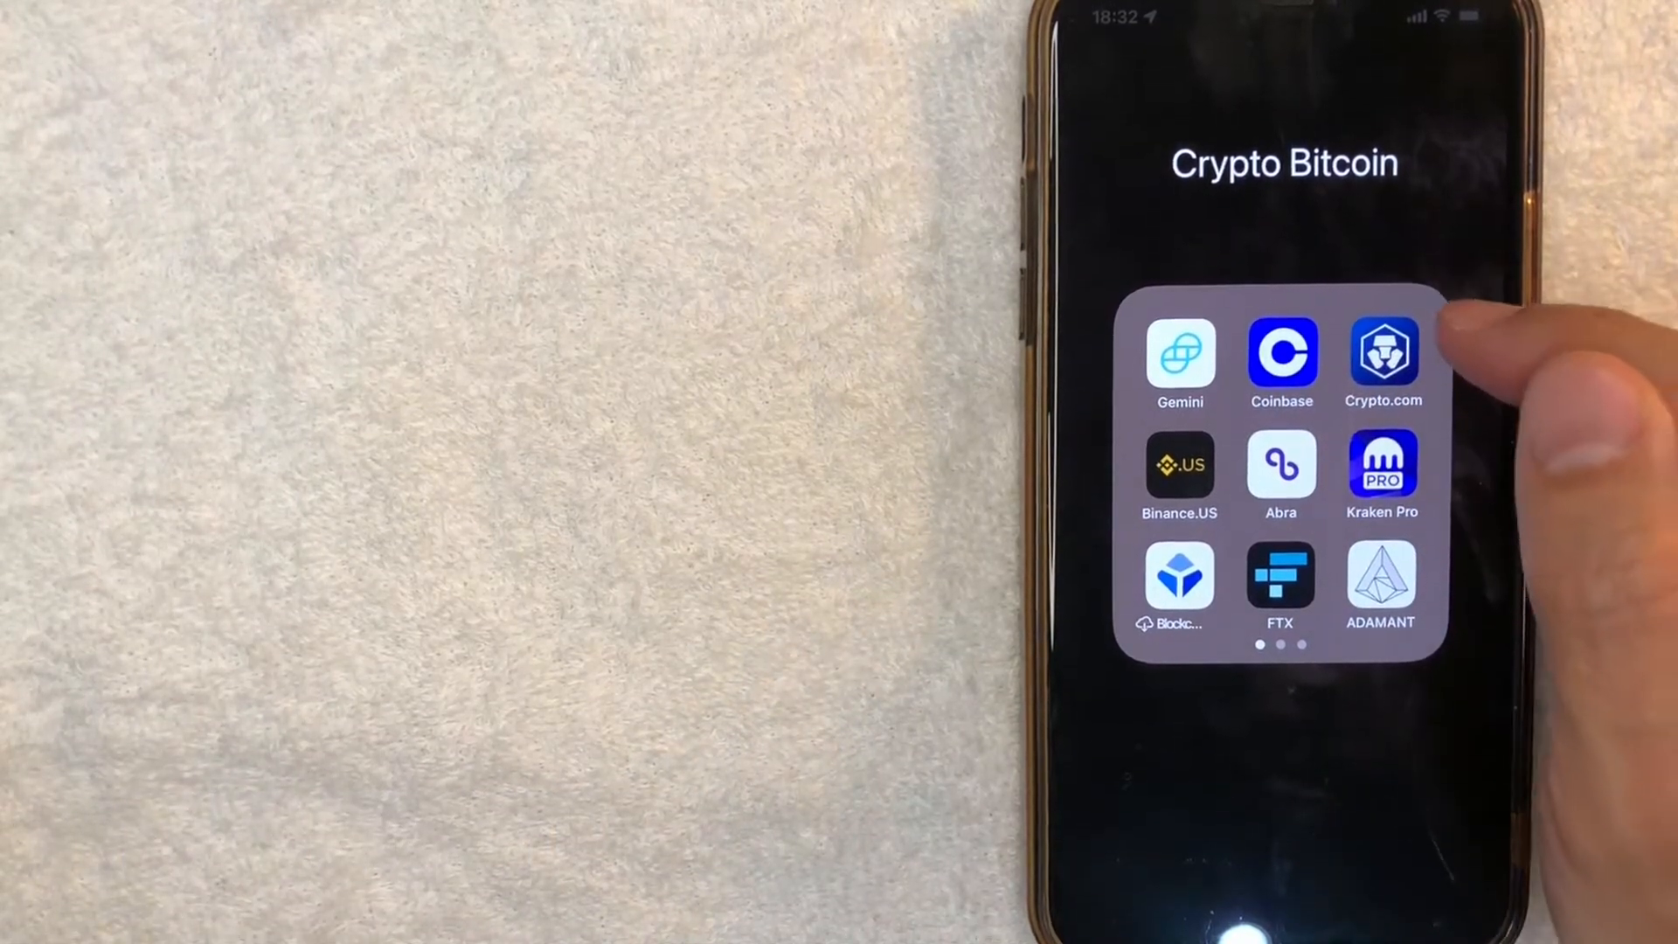
Launch the Crypto.com app from the Crypto Bitcoin folder
click(1382, 352)
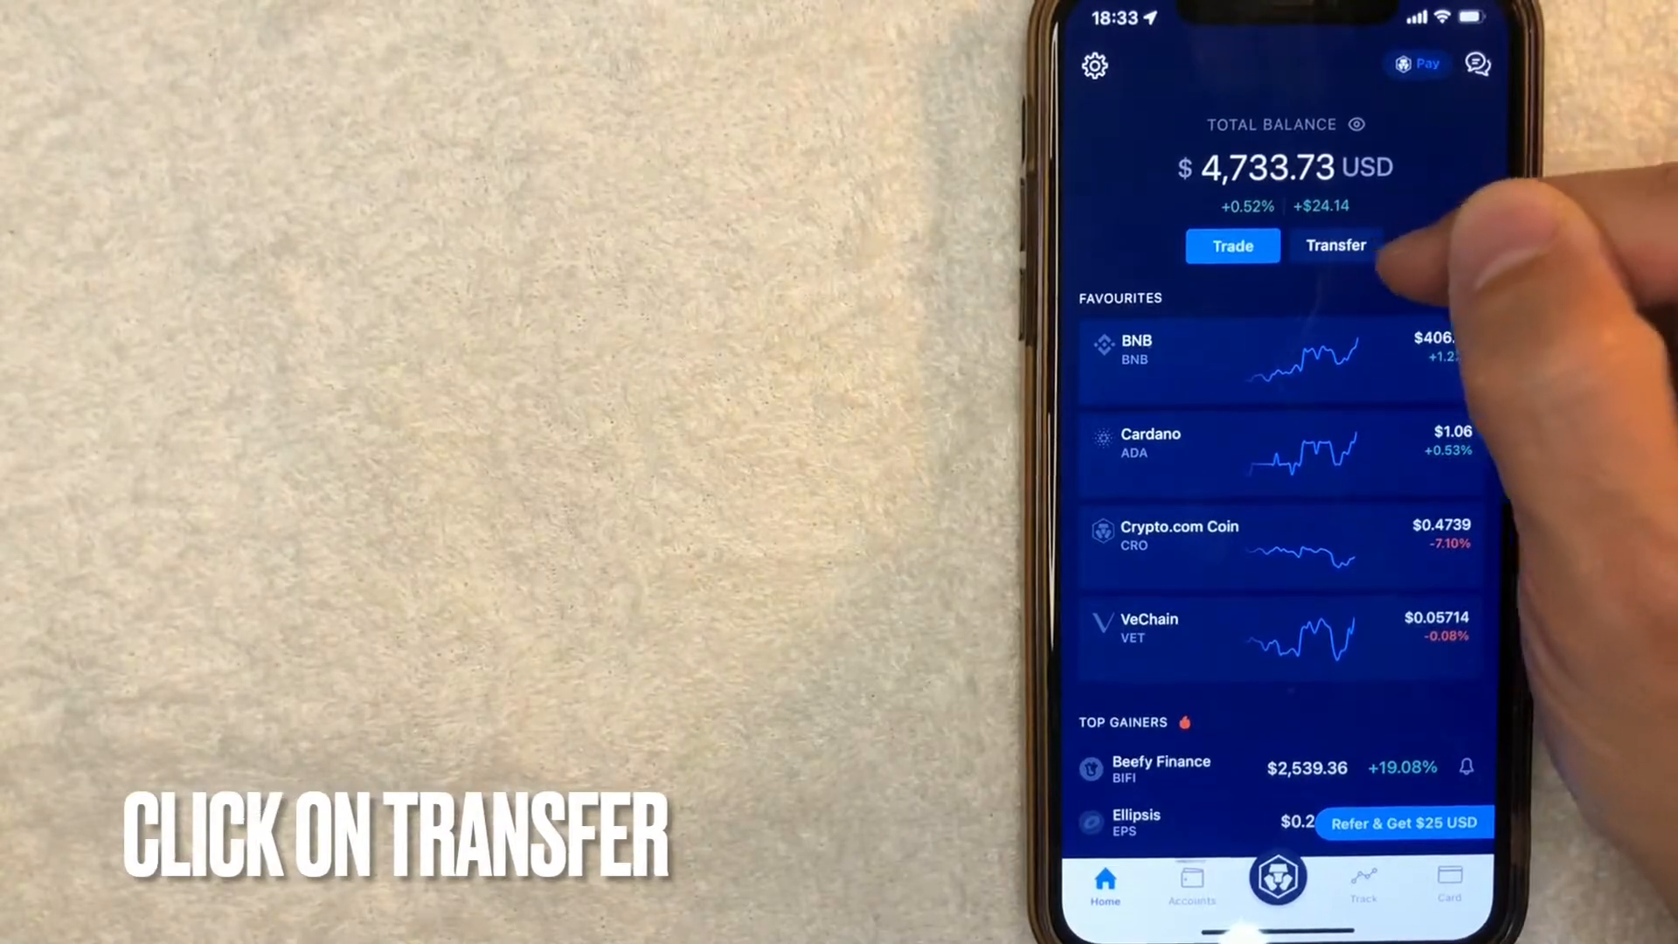
Go to Transfer, Deposit, Crypto and scroll the Deposit Crypto coin list
click(1335, 244)
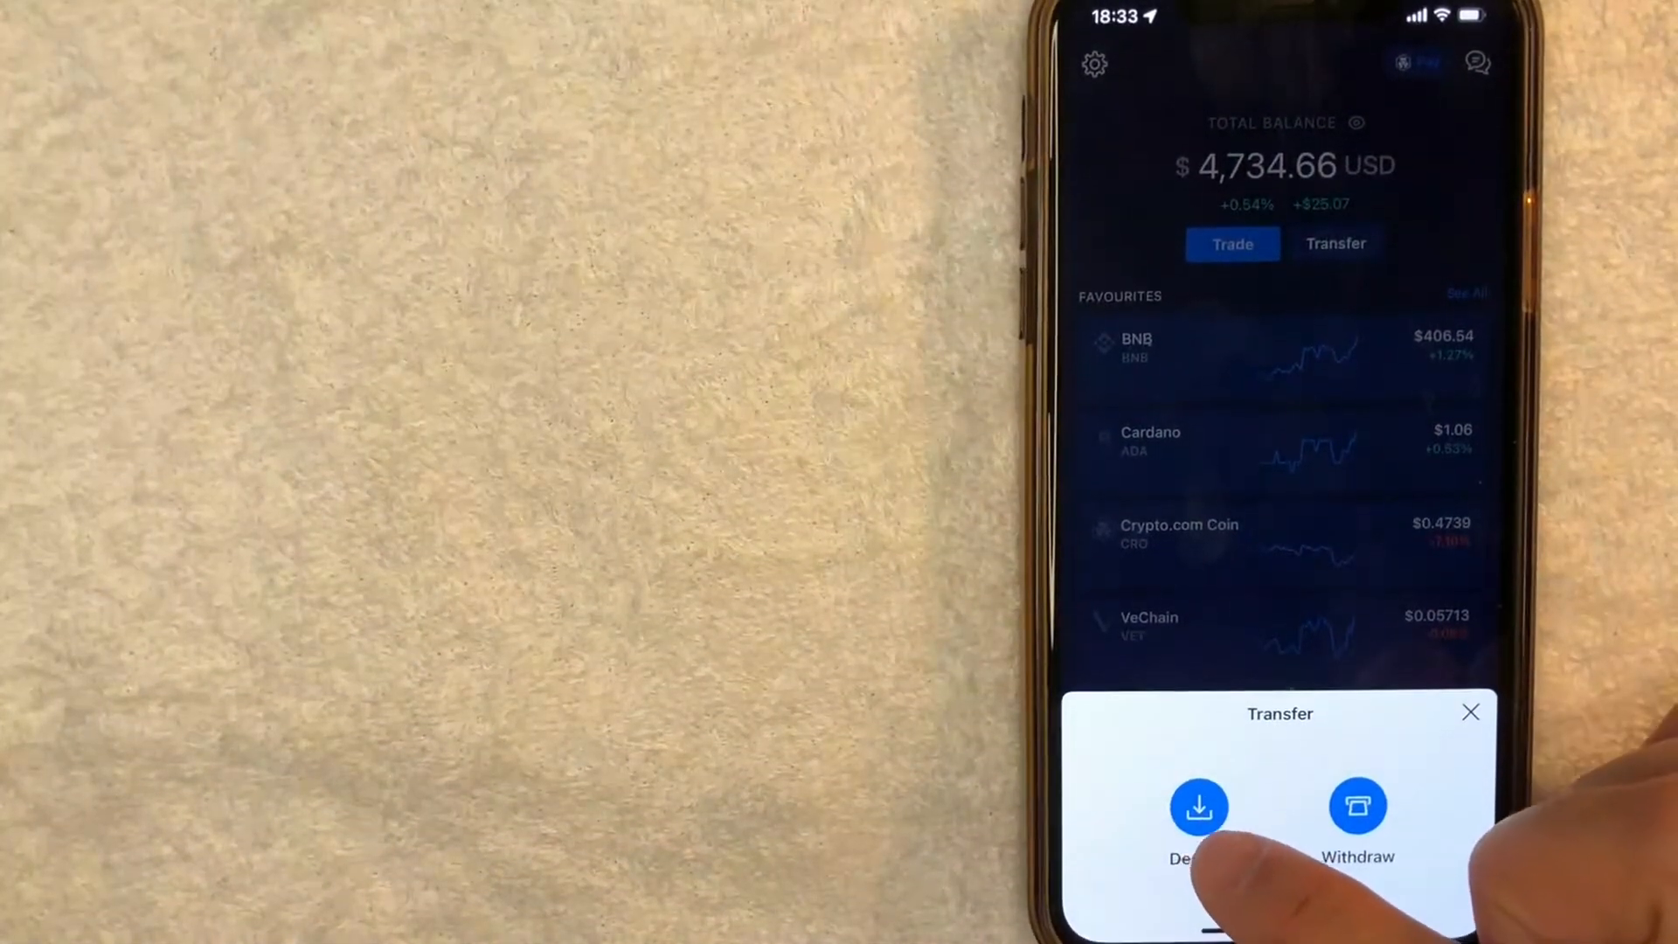
click(1198, 807)
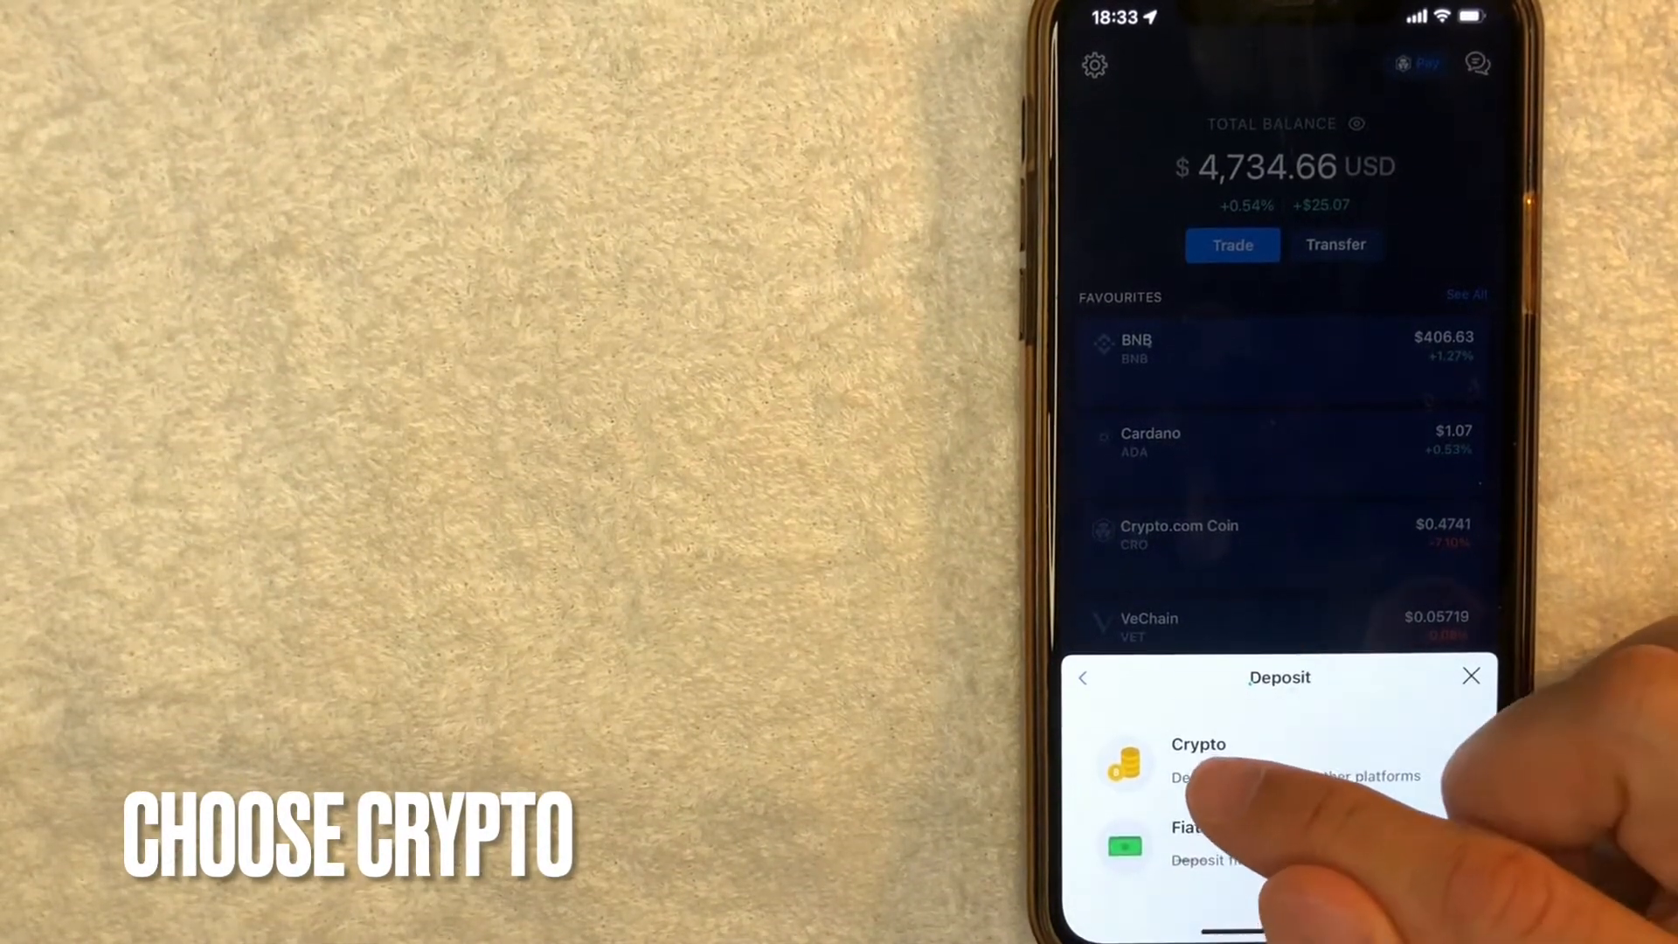
click(1197, 759)
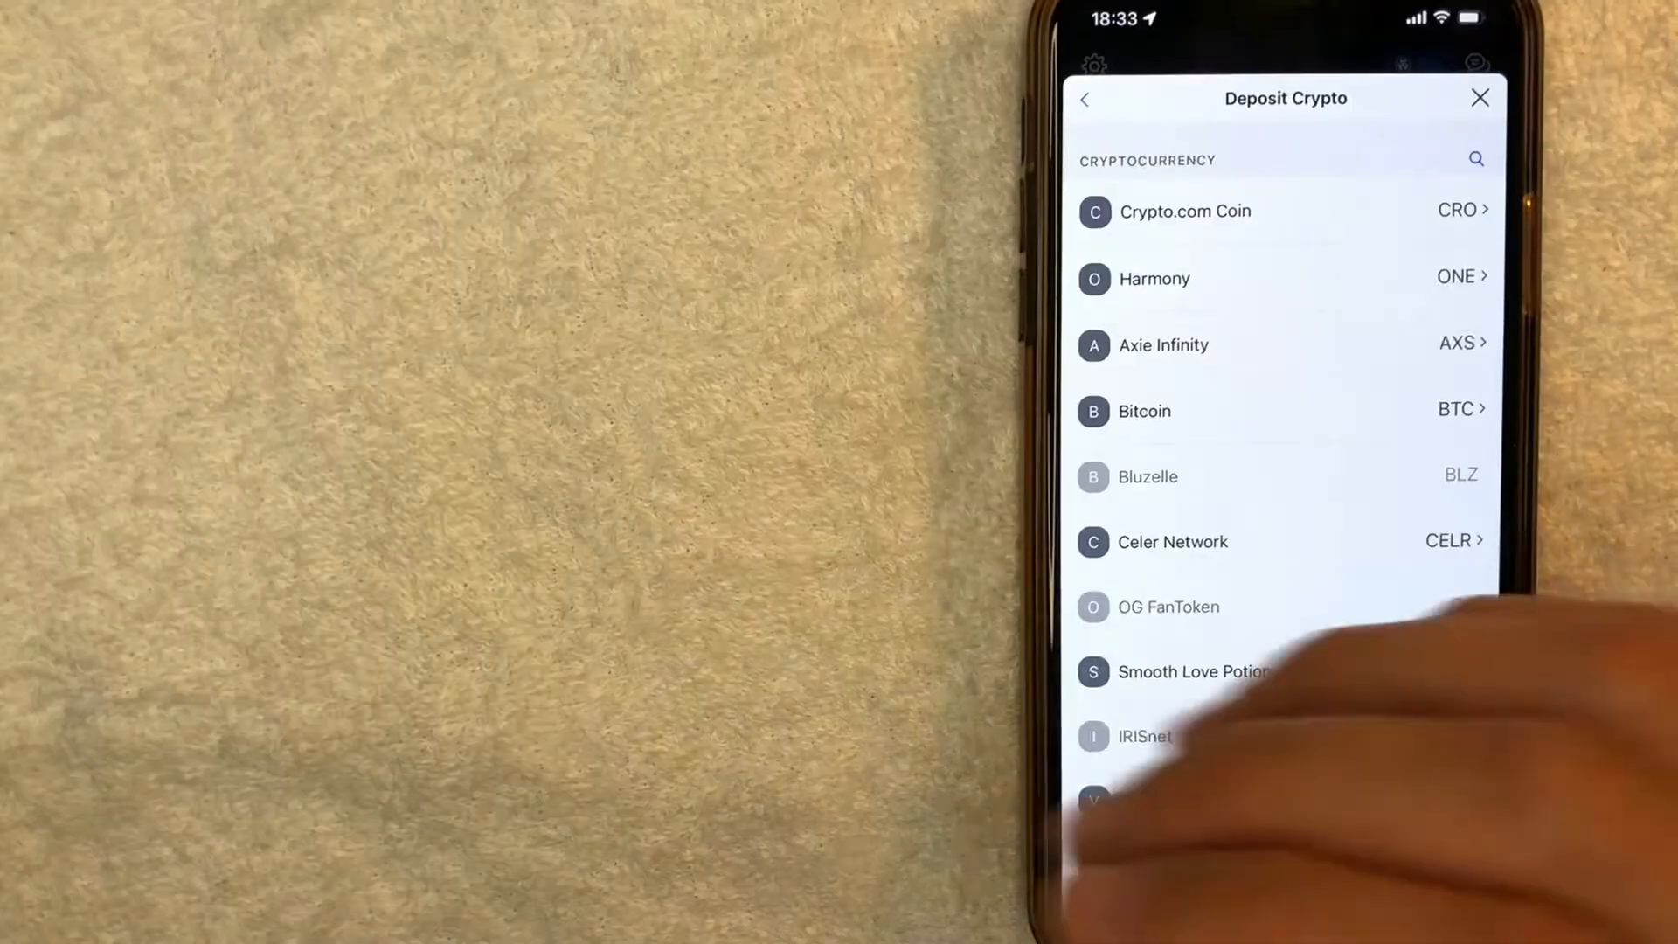
scroll(down, 3)
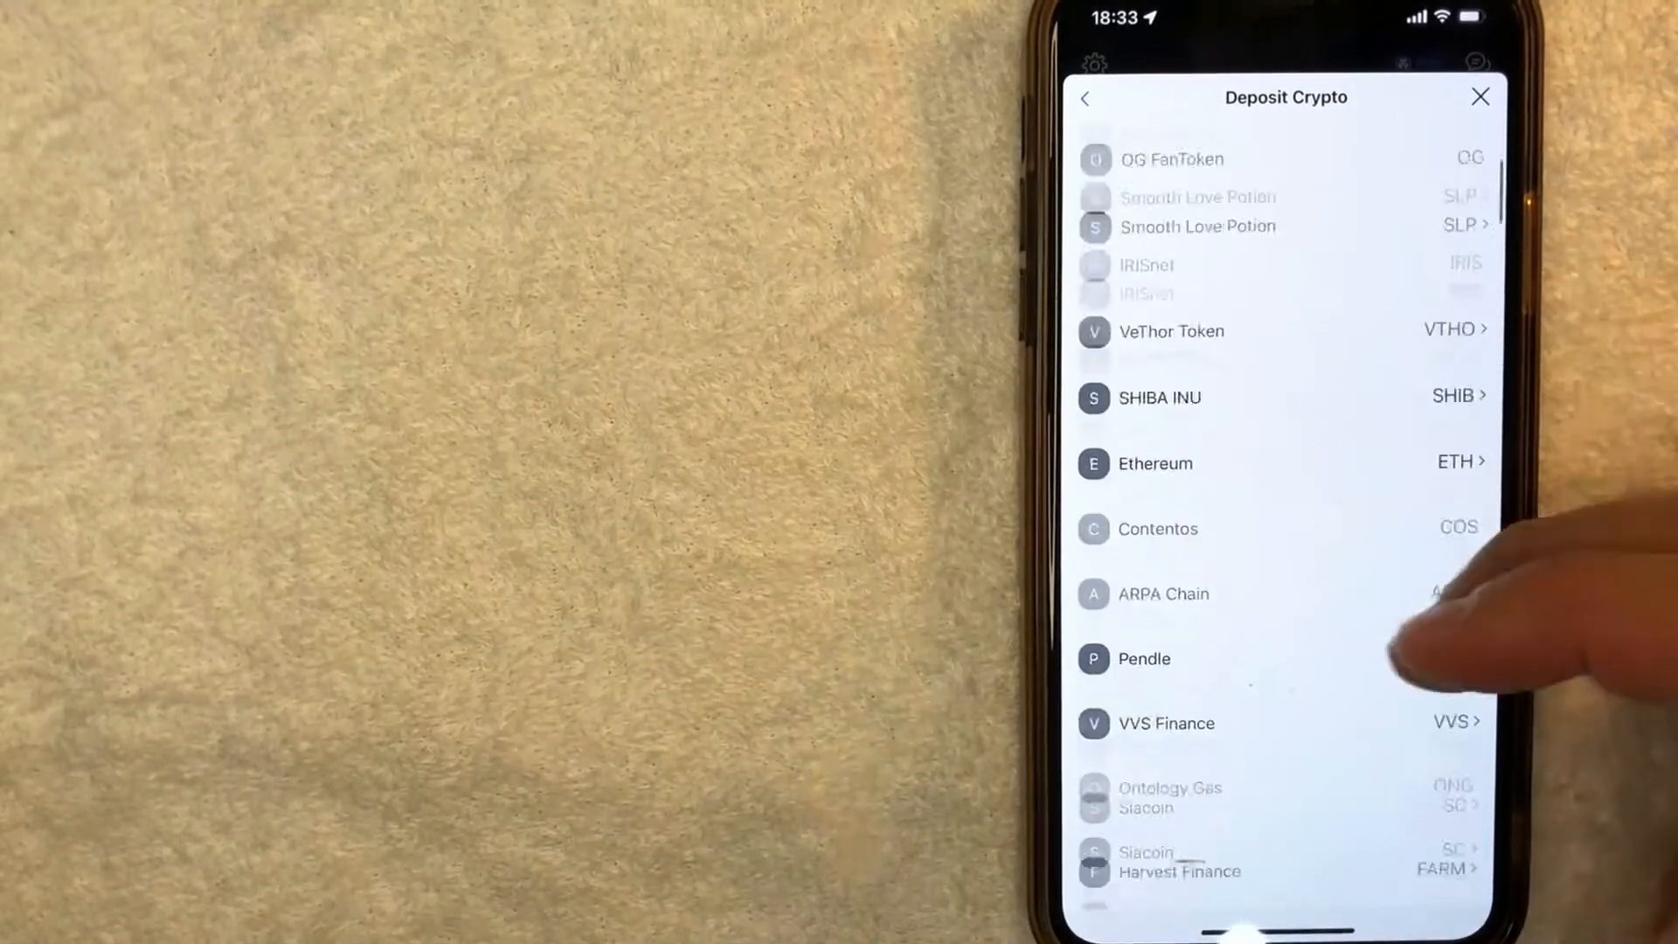
scroll(down, 3)
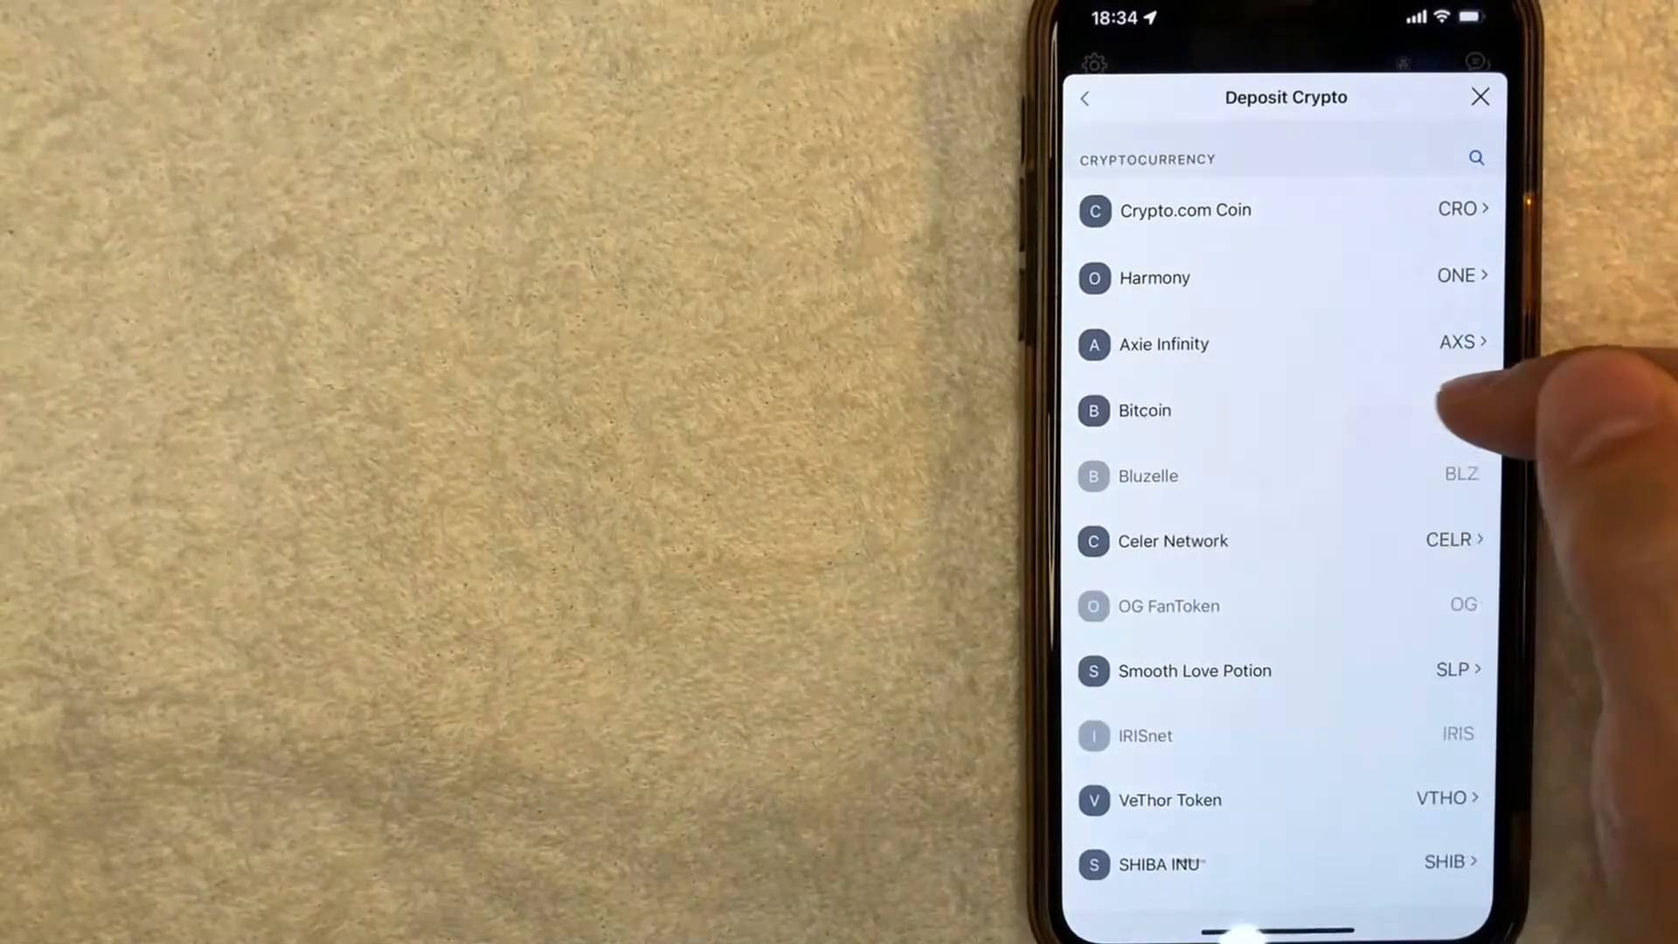
Select Bitcoin and copy its BTC network deposit wallet address
click(1142, 410)
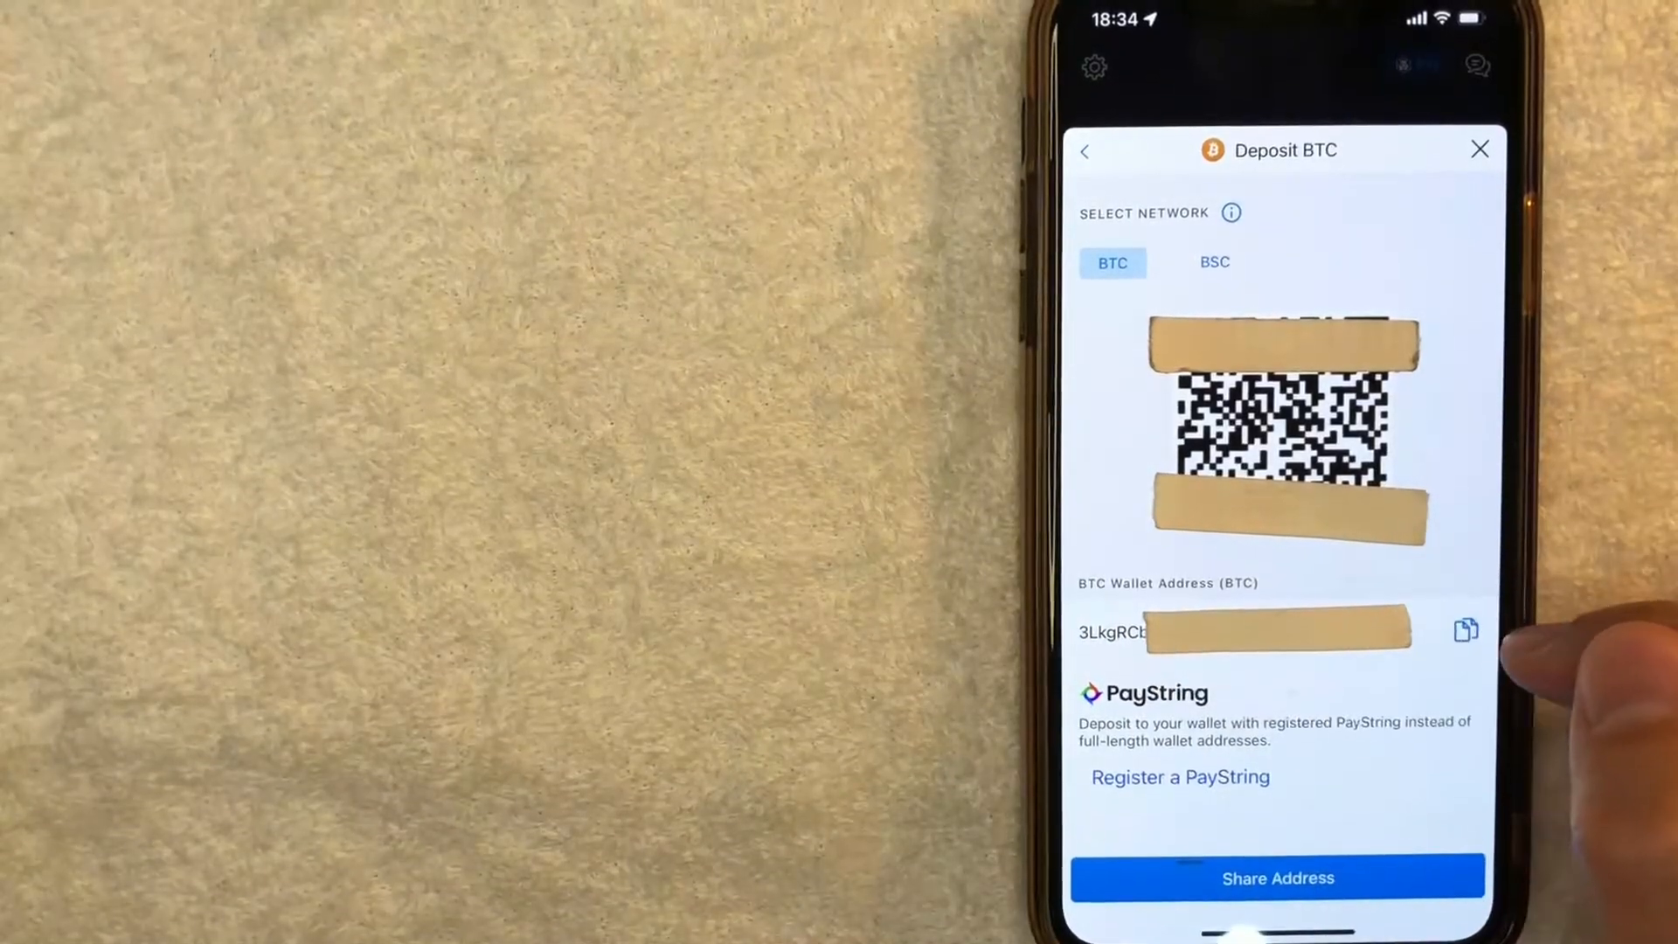
click(1464, 629)
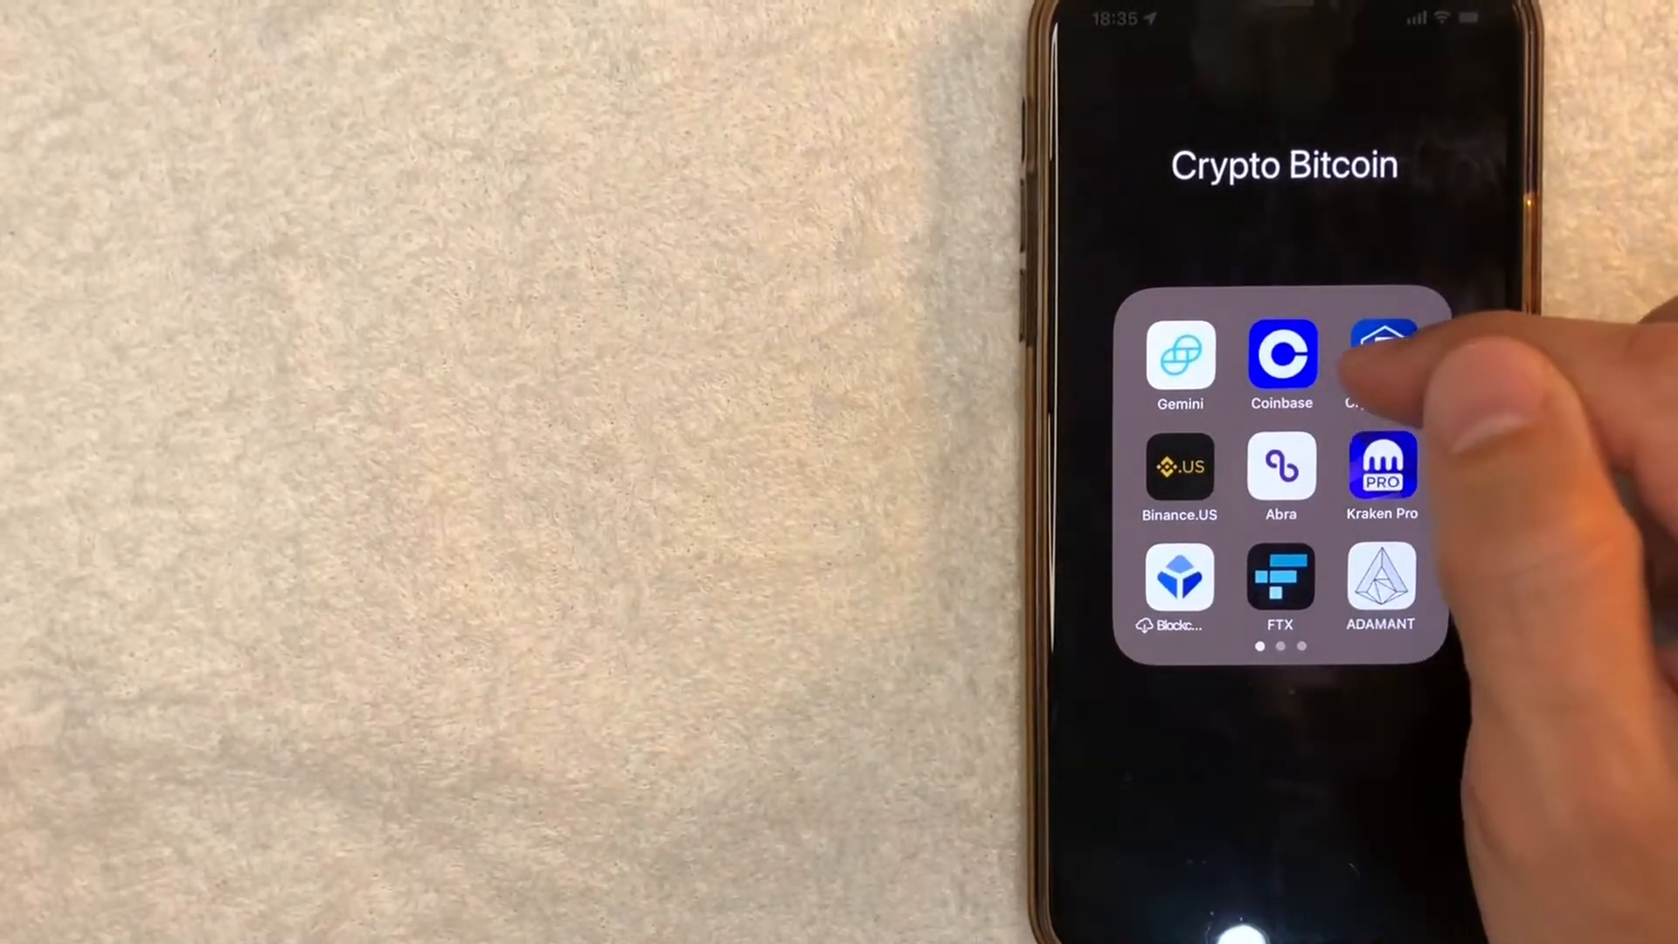
Open Coinbase, start a Send, and pick Bitcoin as the asset
click(1281, 352)
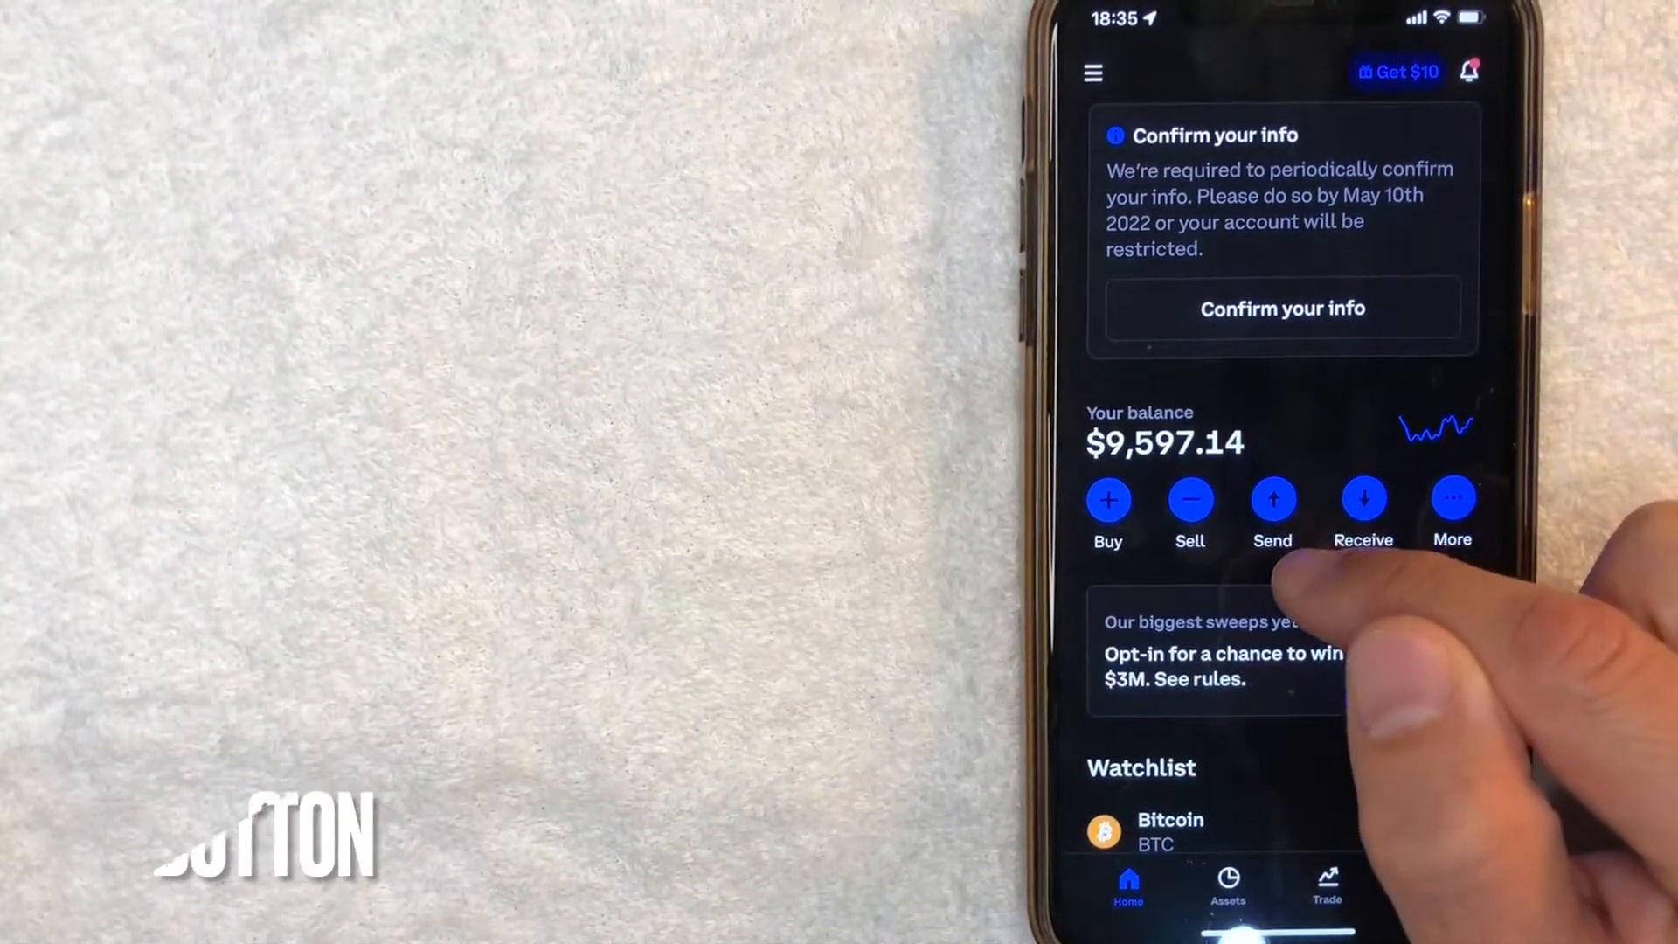
click(1272, 500)
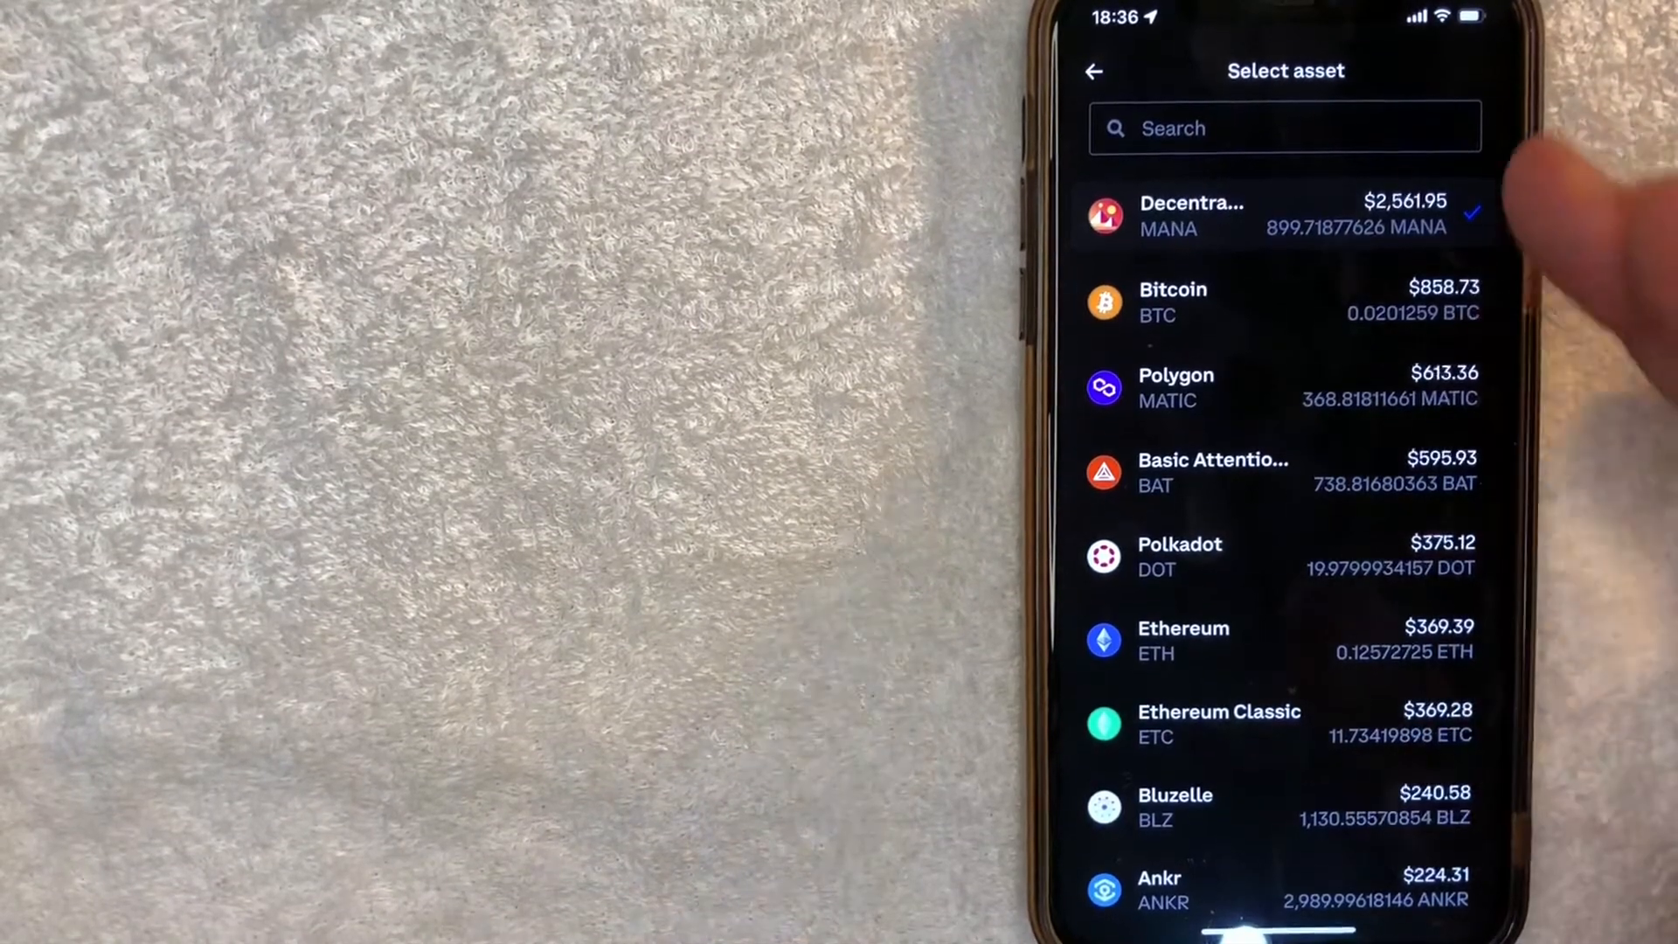
mouse_move(1337, 814)
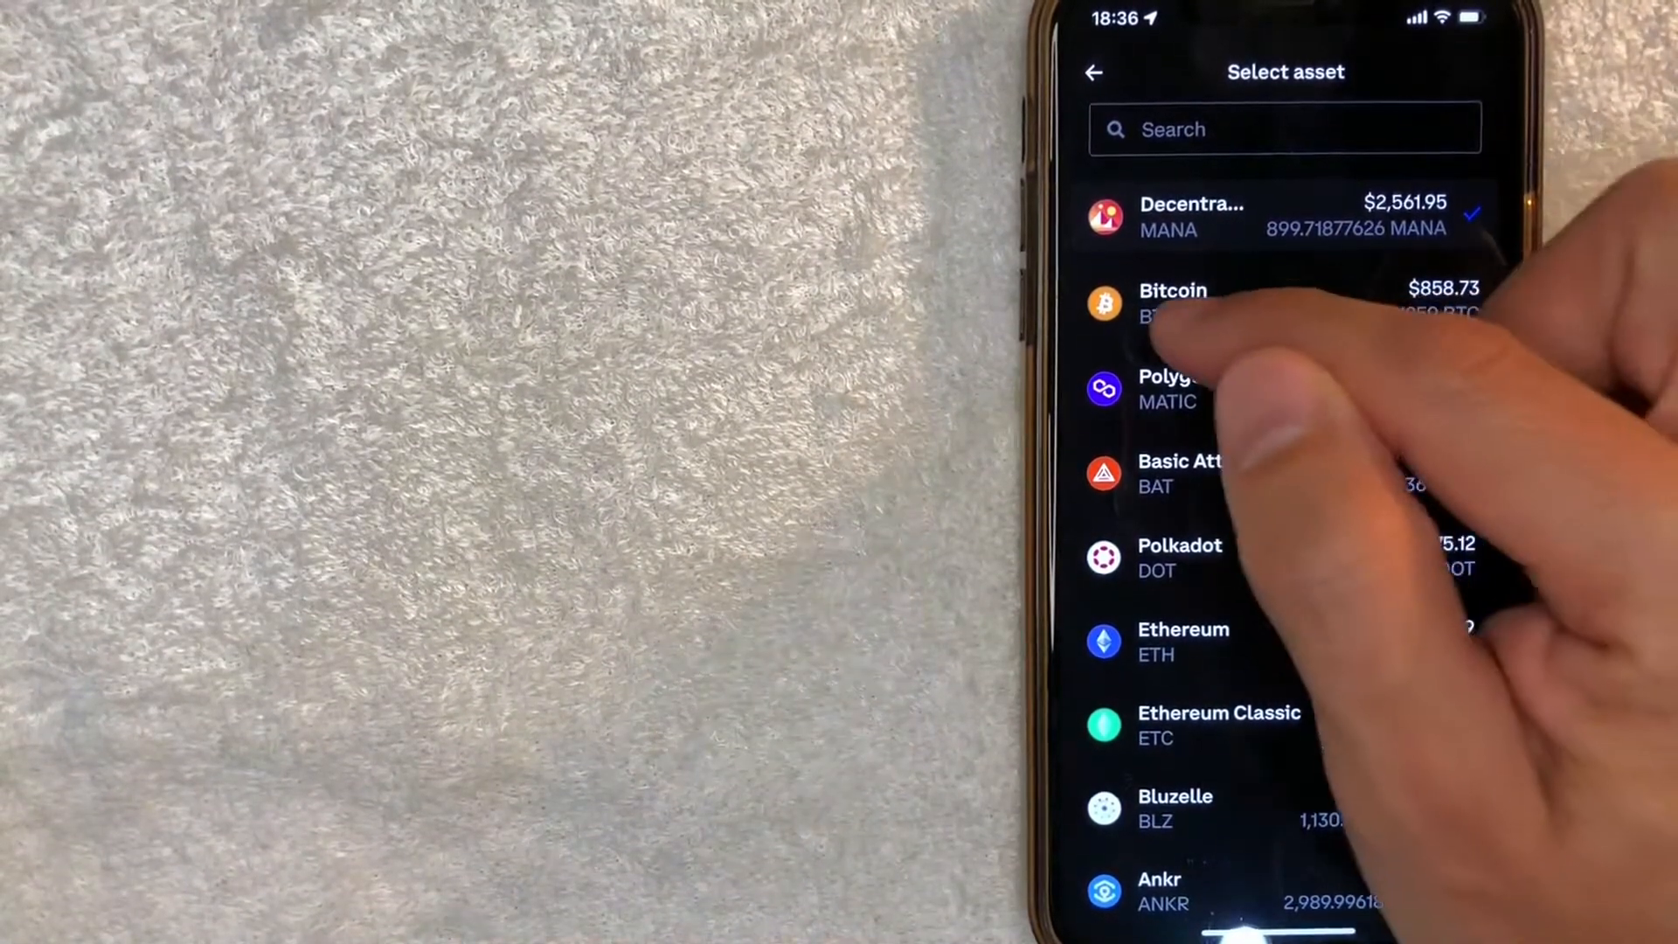
click(1171, 302)
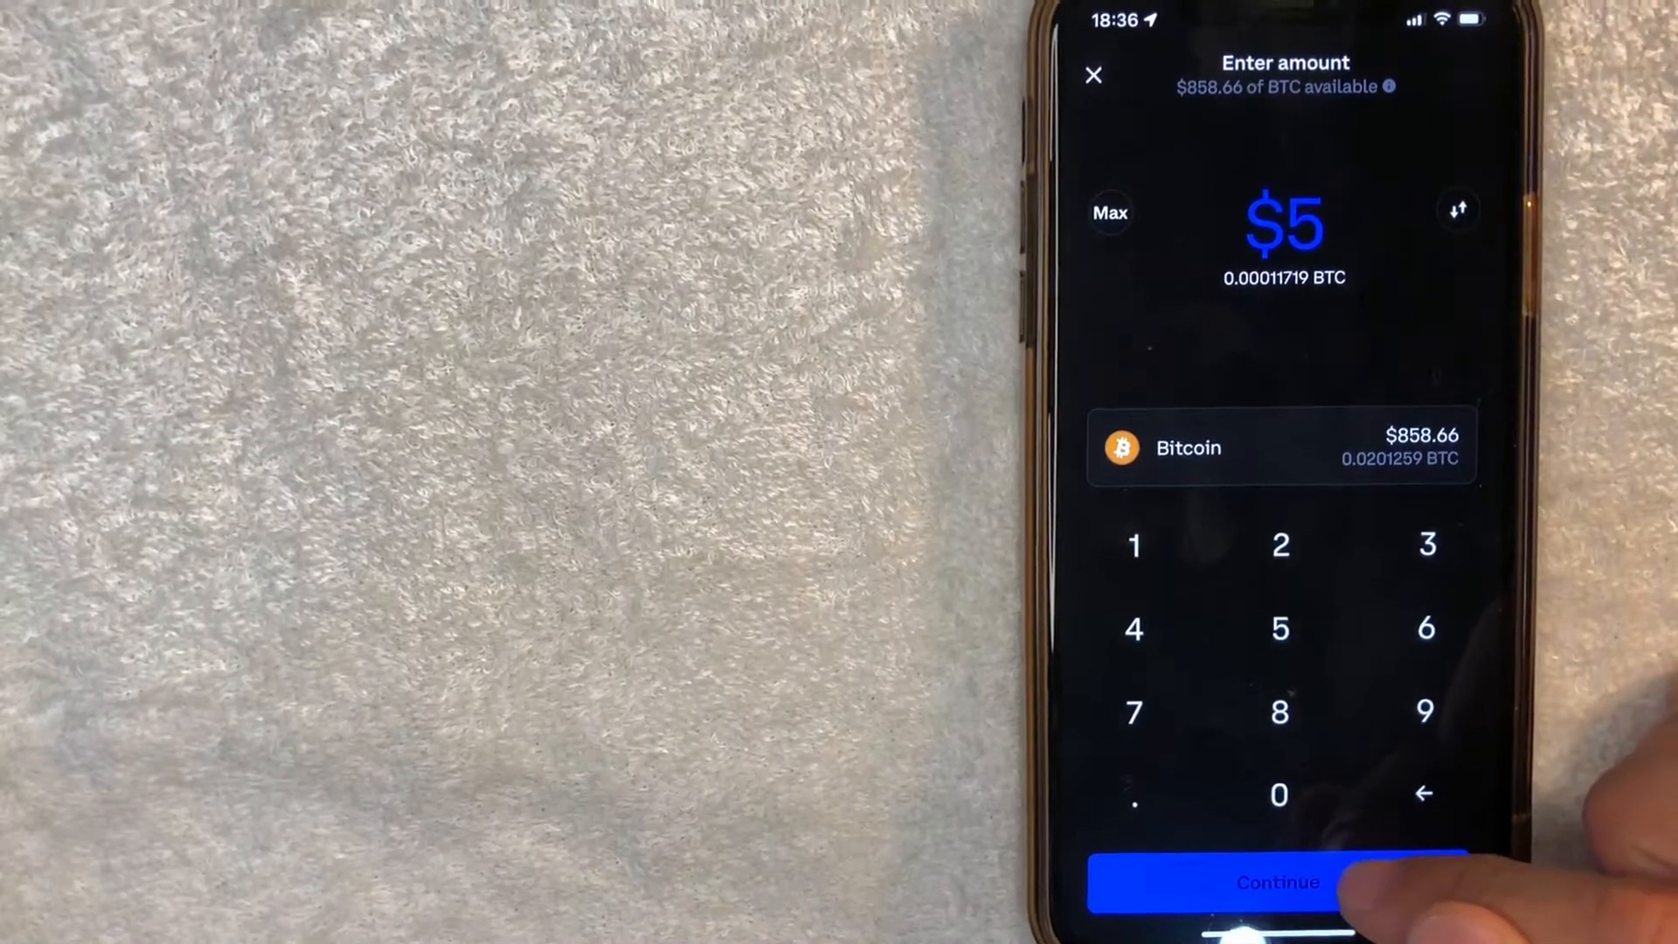
Accept the $5 amount and preview the send to the pasted Crypto.com address
click(1277, 882)
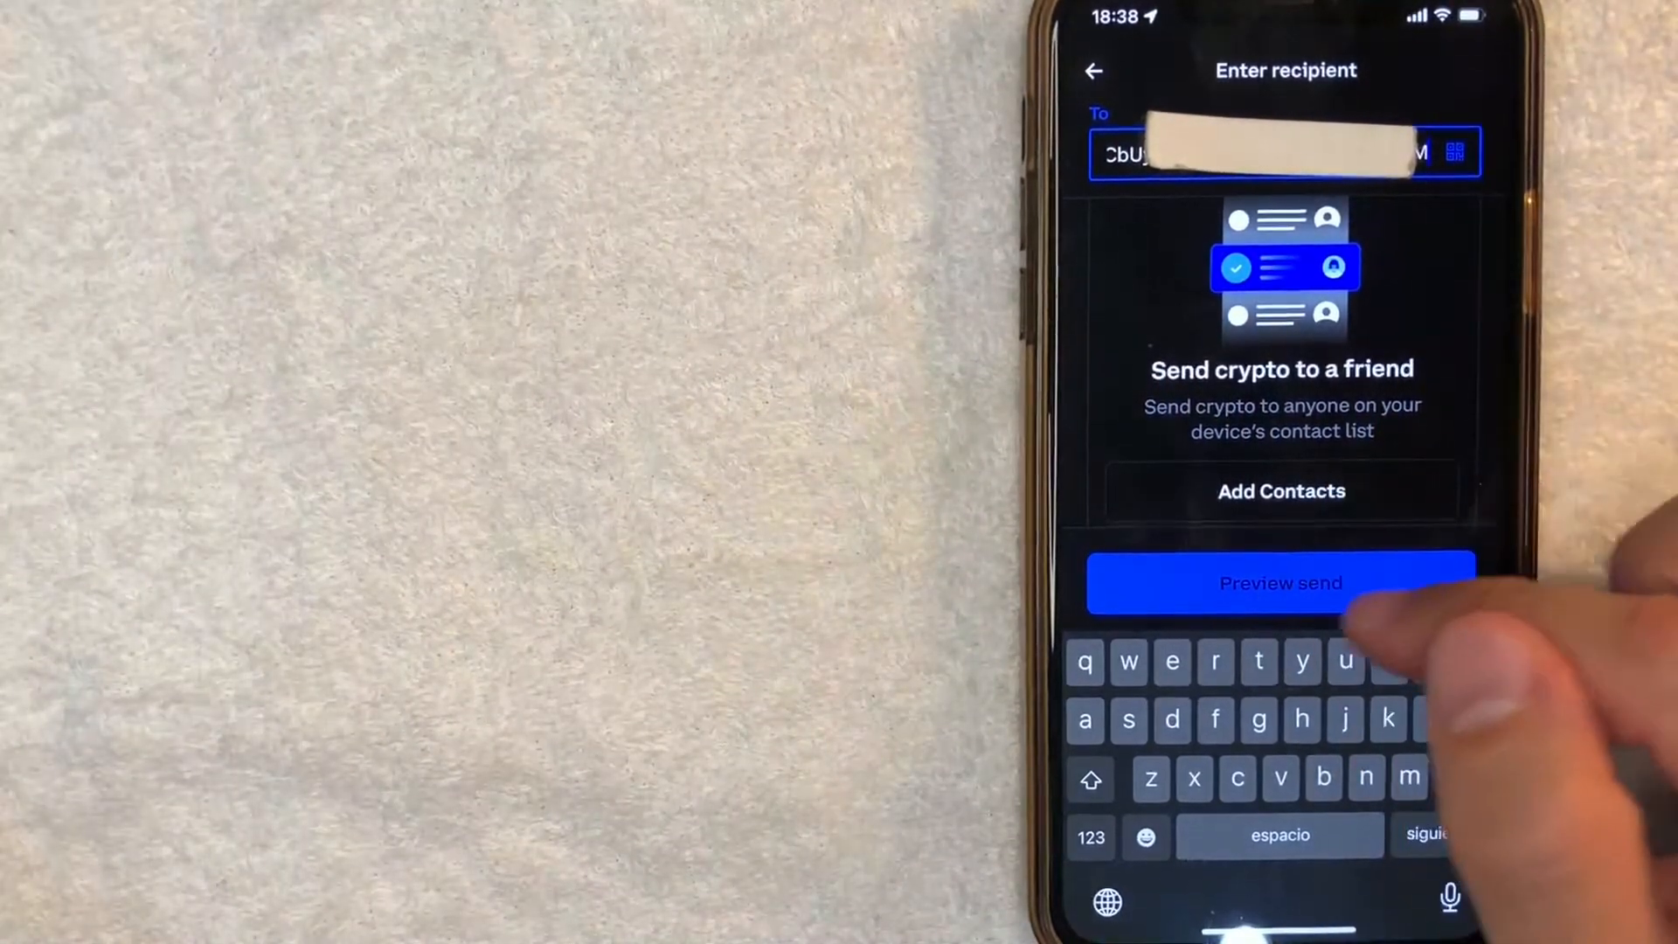
click(1279, 583)
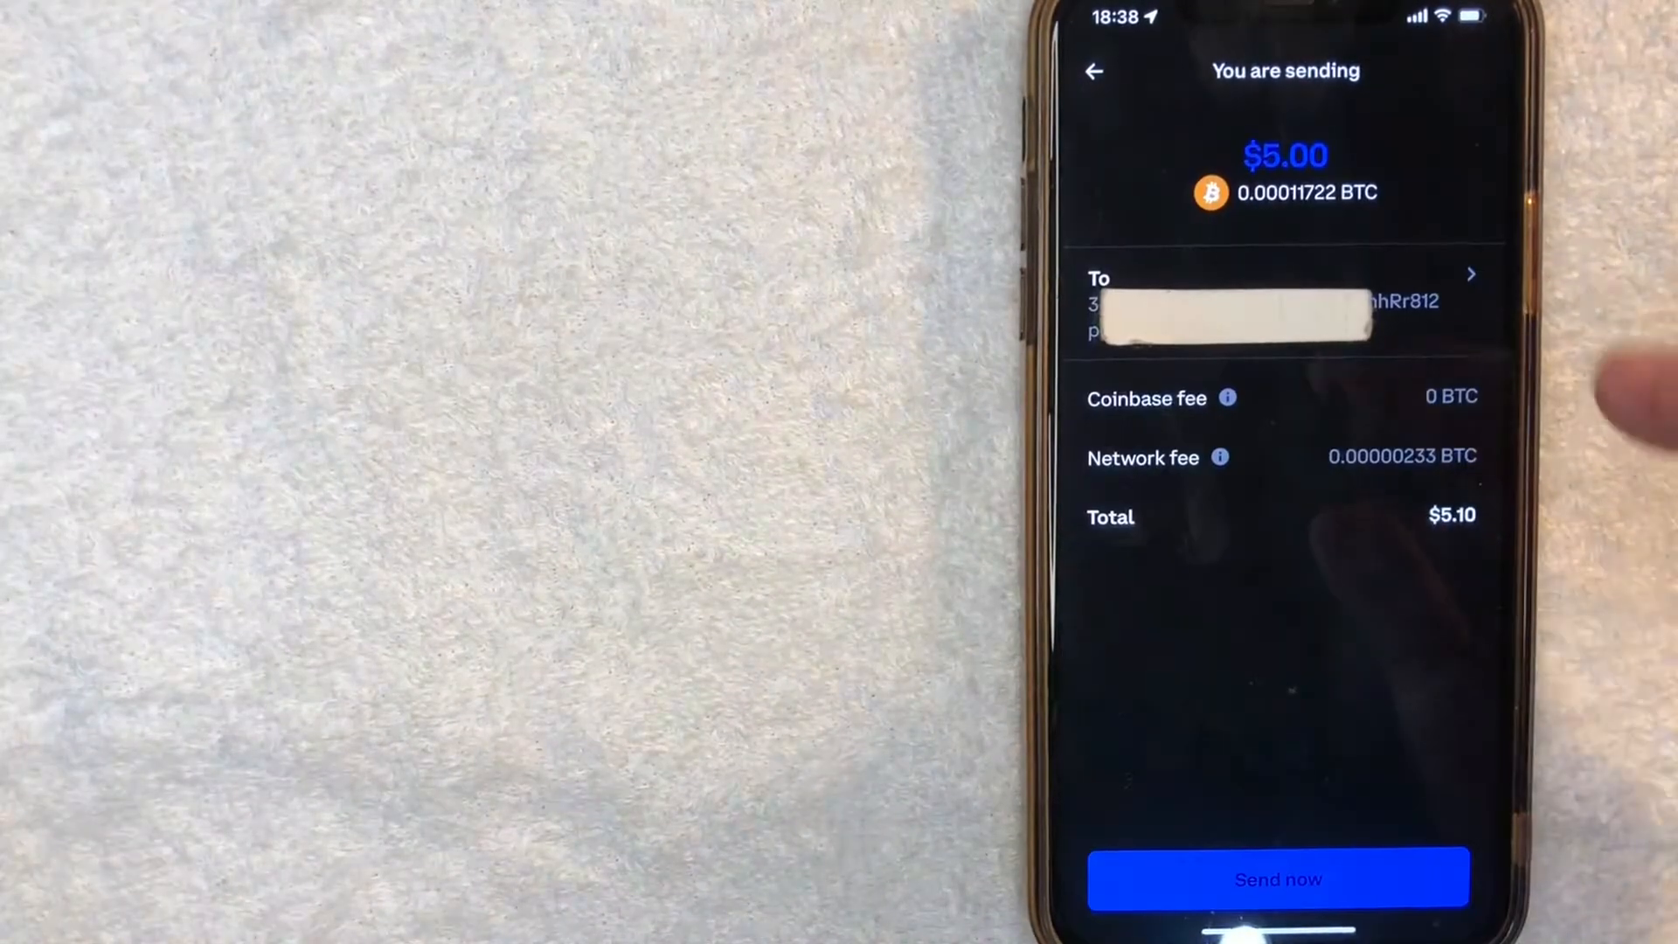
mouse_move(1444, 161)
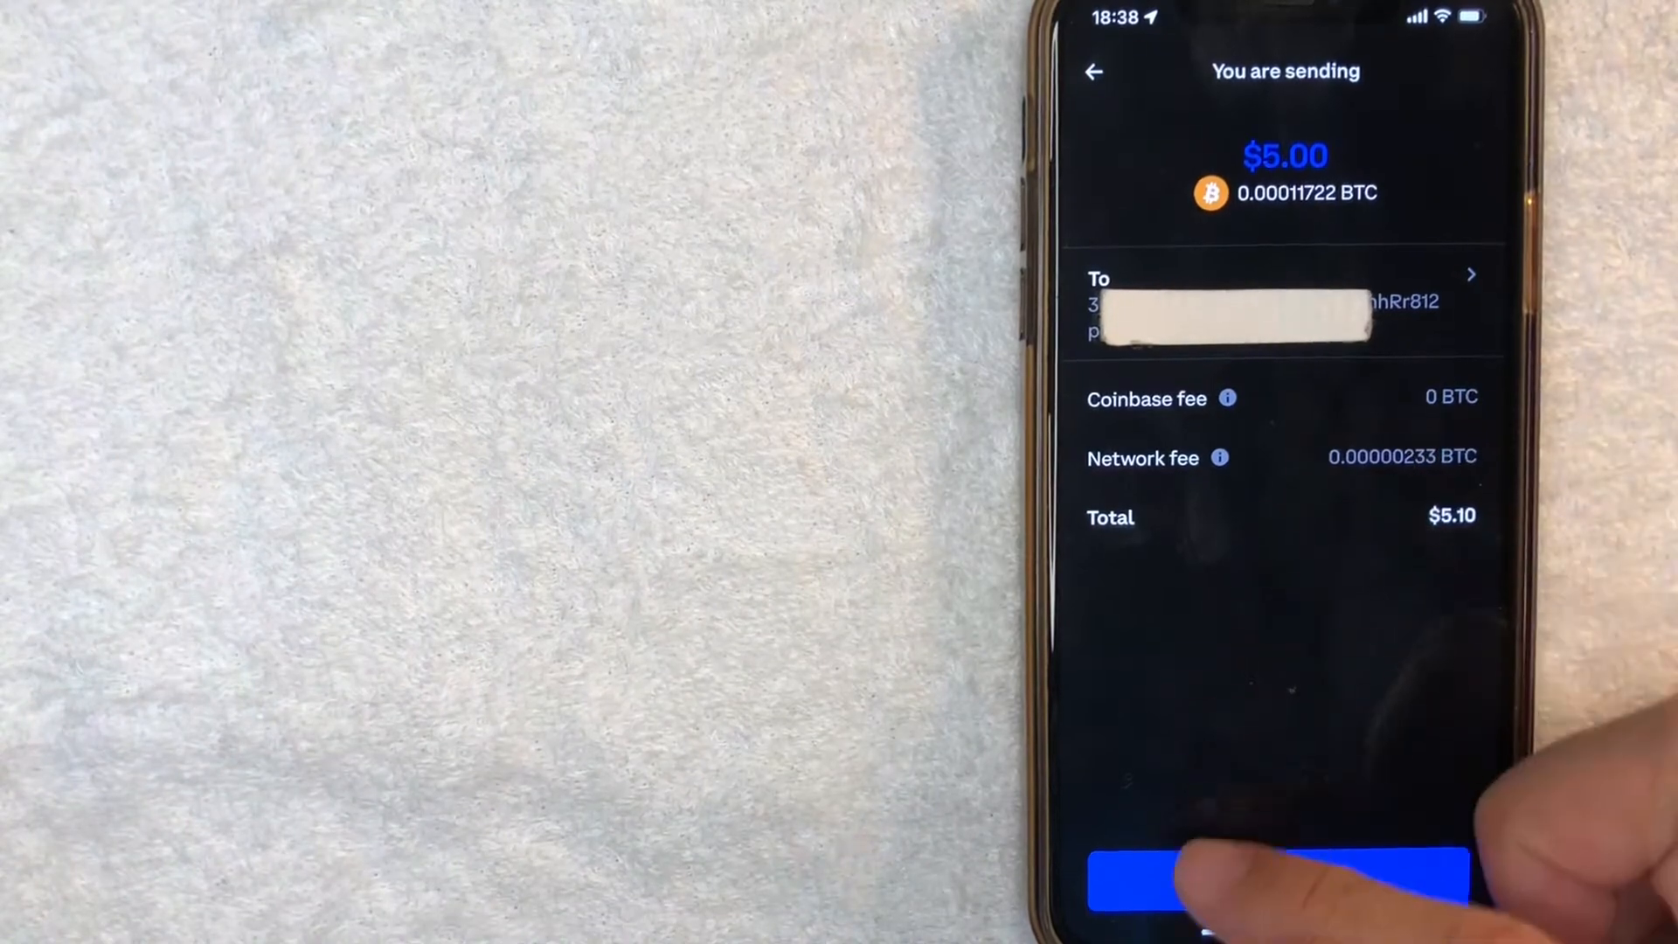
Confirm sending $5.00 of Bitcoin, $5.10 total including network fee
click(1281, 877)
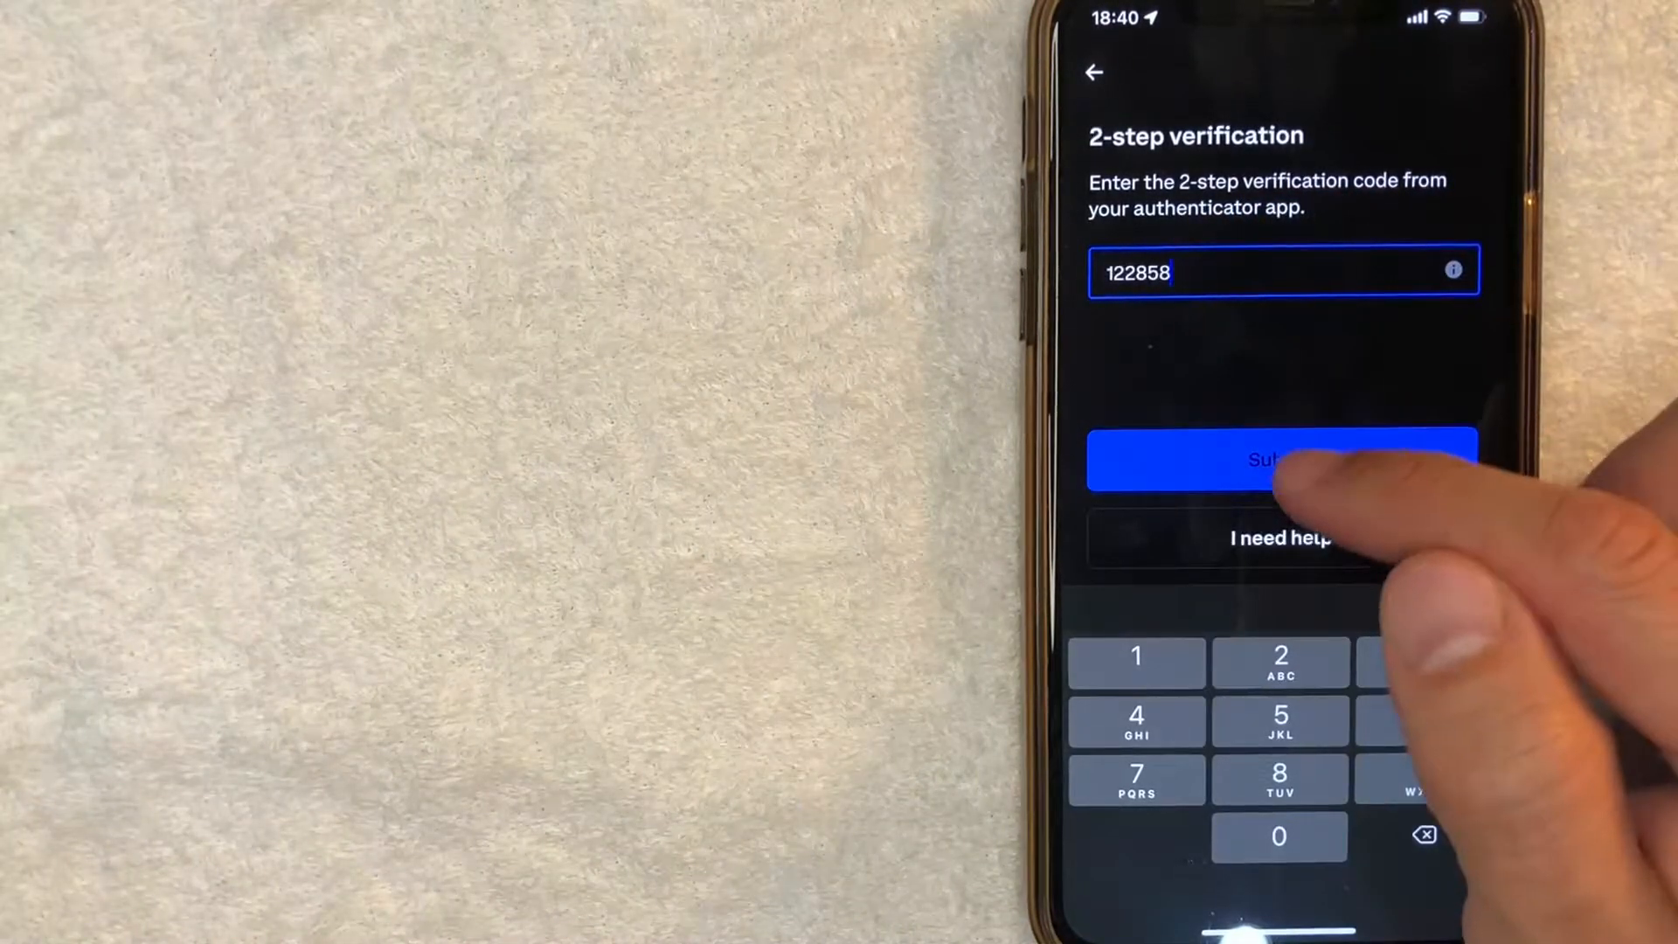
Submit the 2-step verification code and dismiss the Successfully sent screen
click(1281, 460)
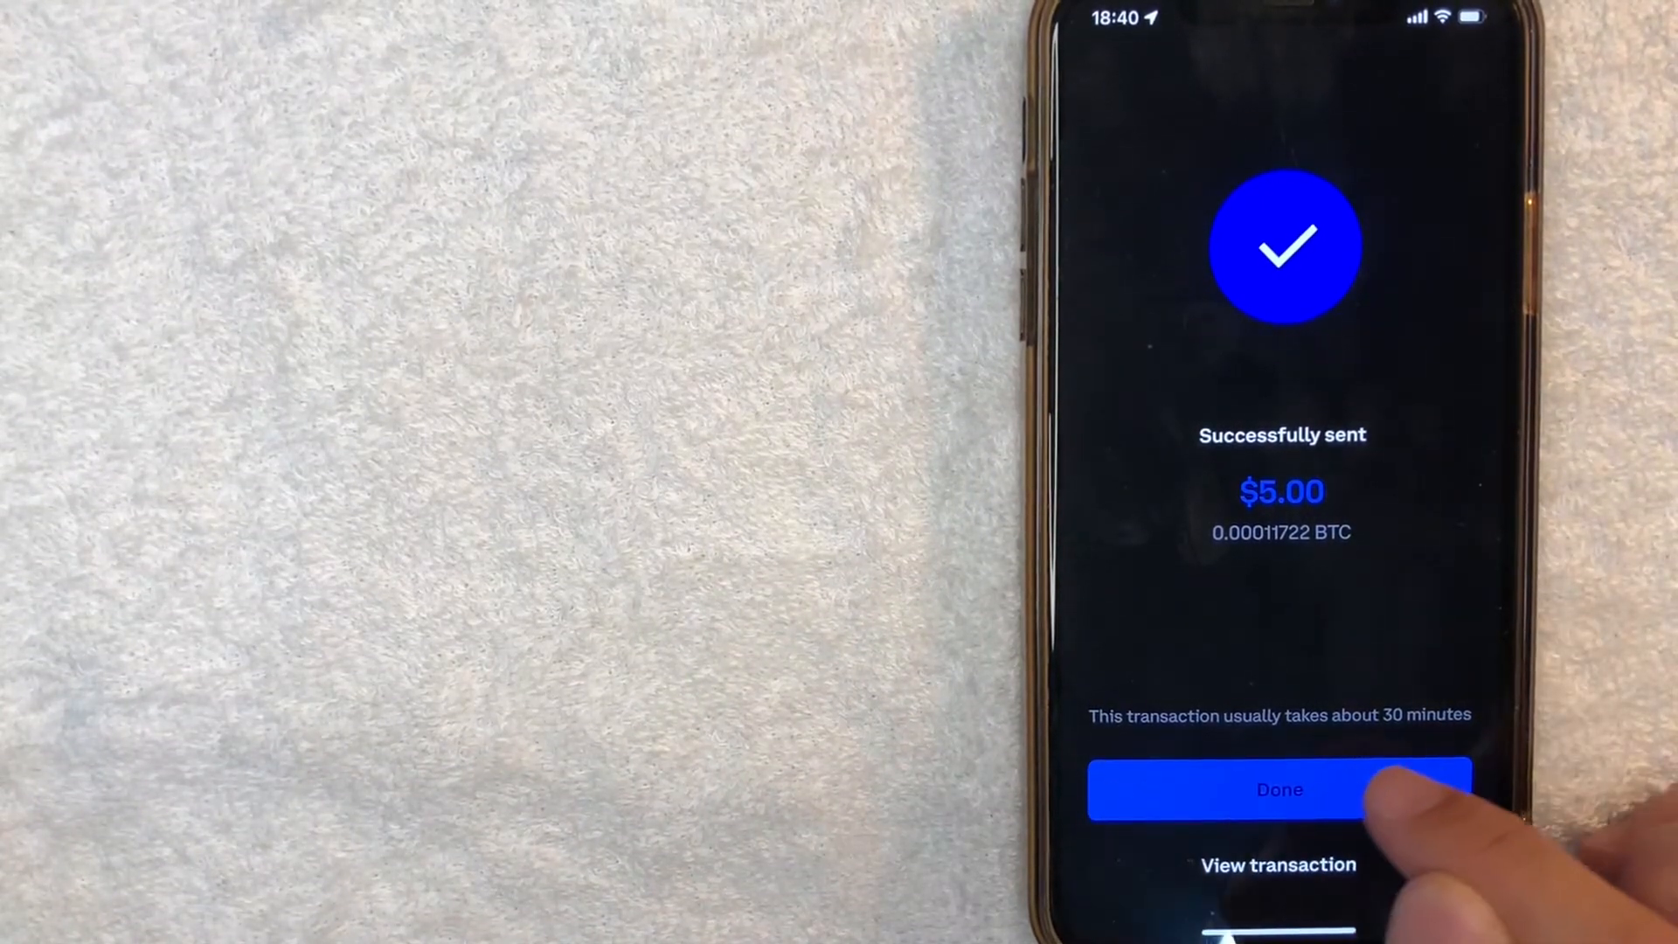
click(1278, 788)
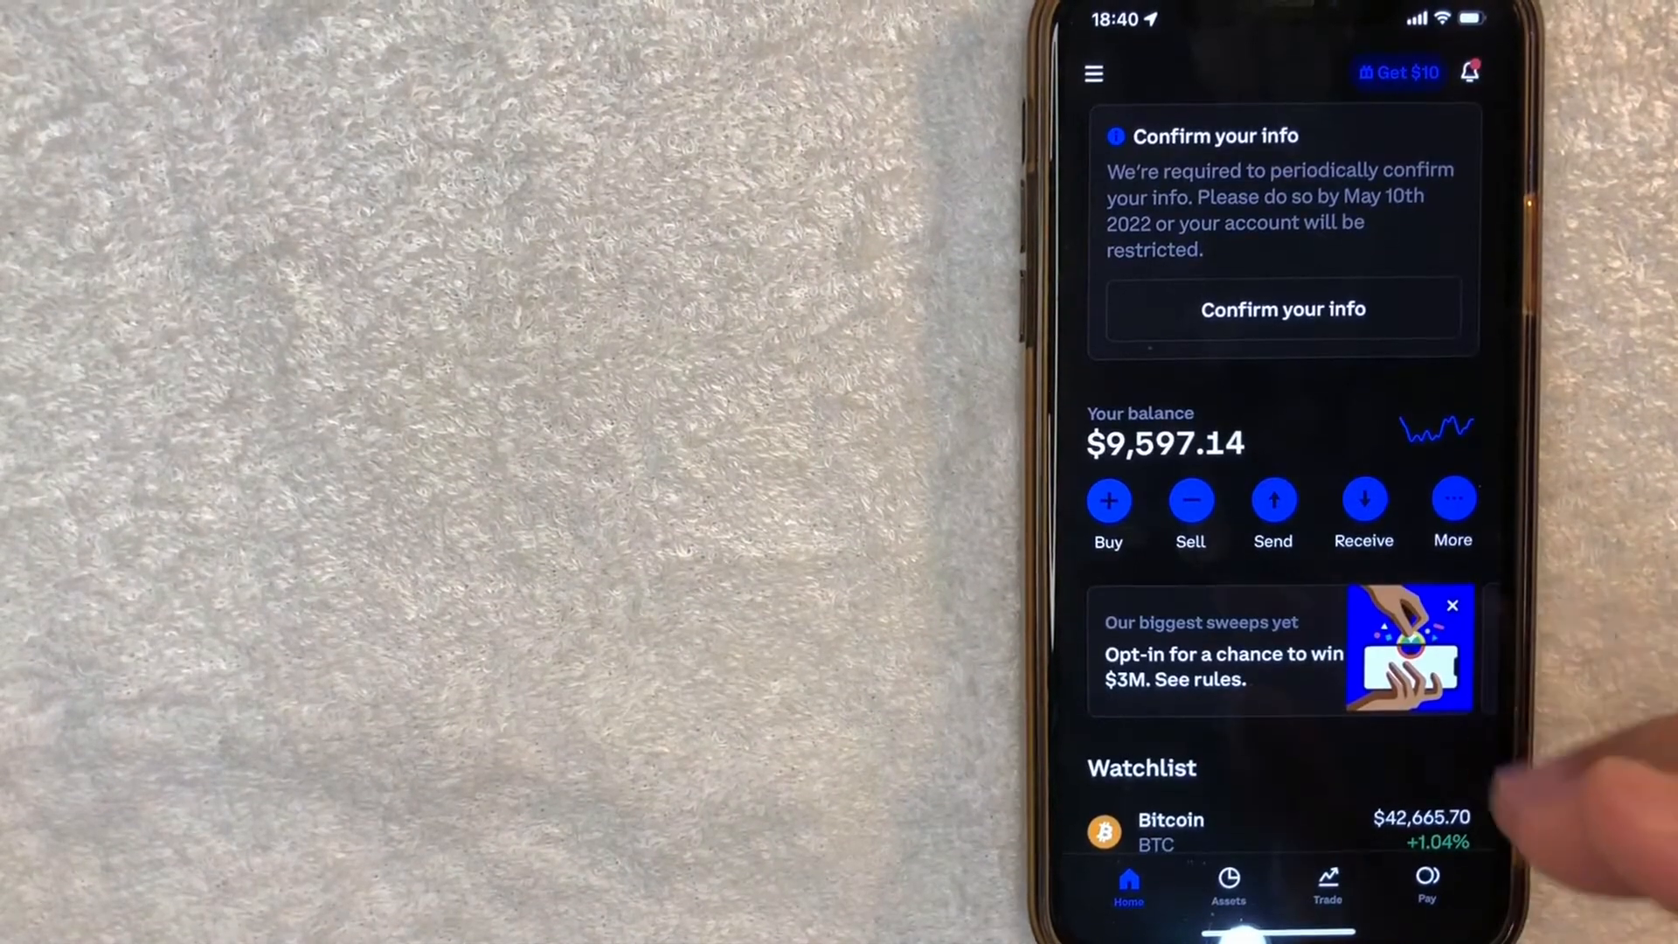